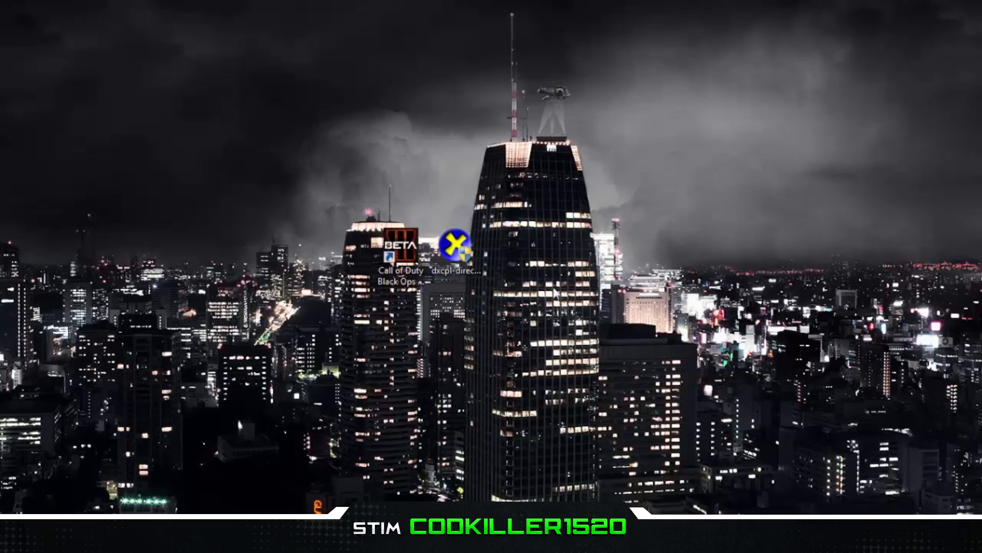
{"action": "mouse_move", "coordinate": [535, 247]}
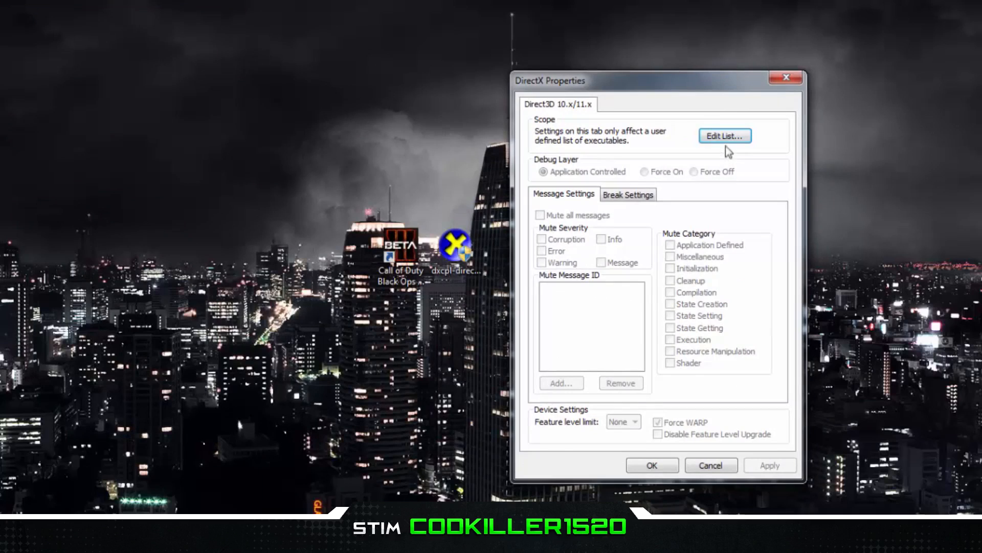
Bring up the Direct3D 10/11 executable list and browse for an .exe to add
{"action": "left_click", "coordinate": [724, 135]}
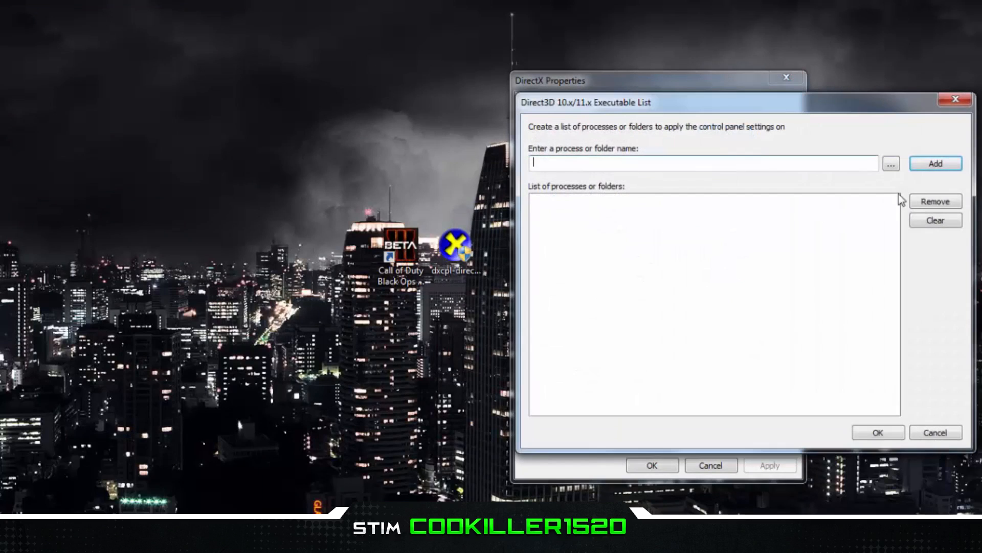
{"action": "left_click", "coordinate": [892, 163]}
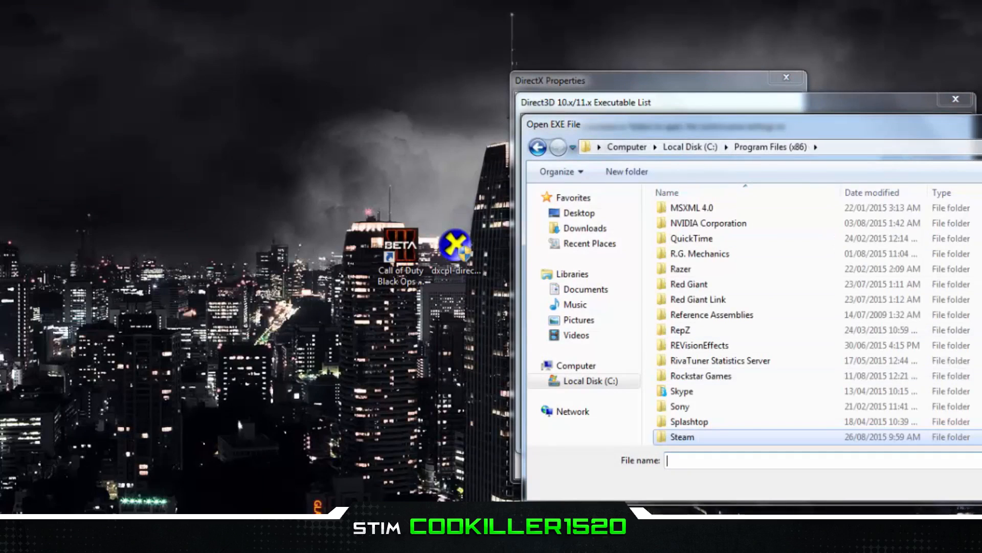
Navigate Steam > steamapps > common > Call of Duty Black Ops III Beta and select BlackOps3
{"action": "scroll", "scroll_direction": "down", "scroll_amount": 3}
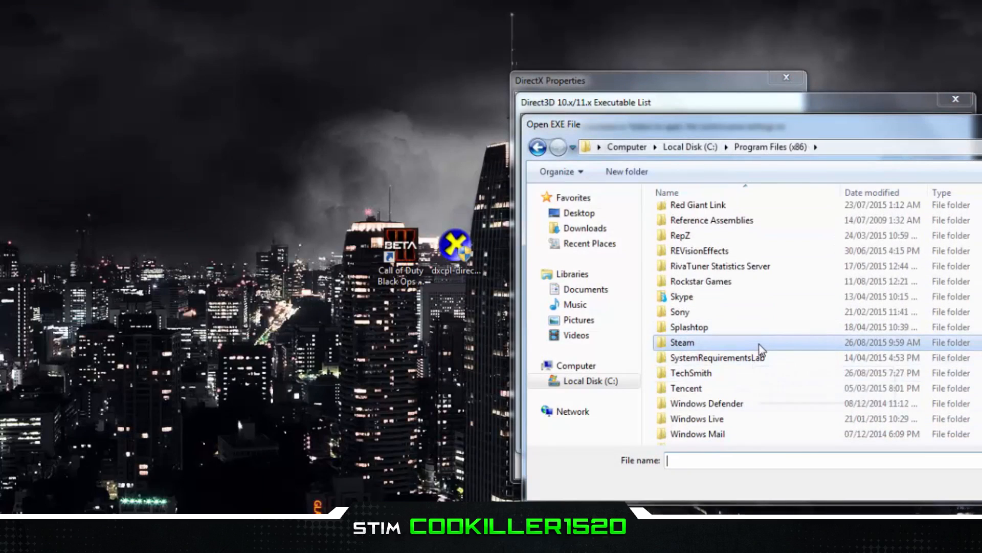
{"action": "double_click", "coordinate": [683, 342]}
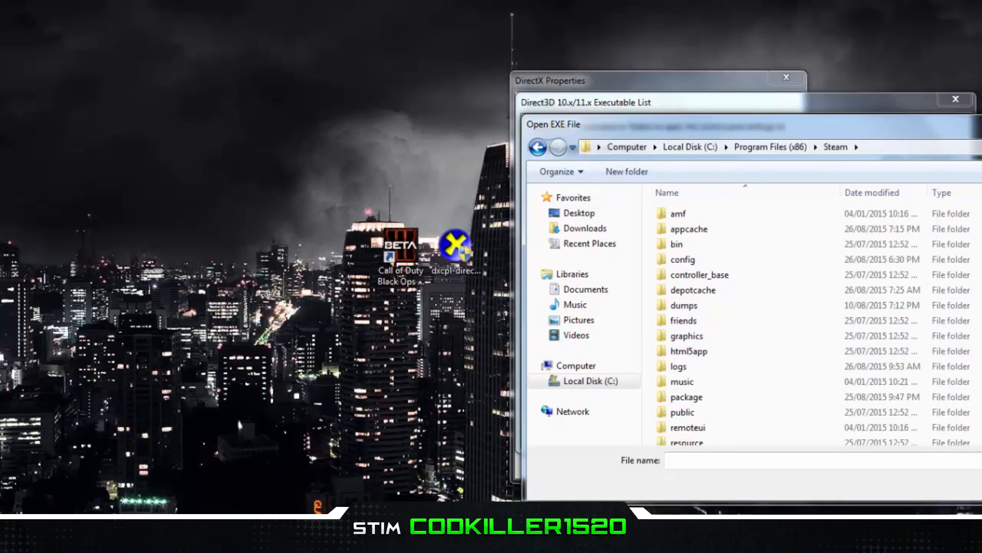
{"action": "scroll", "scroll_direction": "down", "scroll_amount": 3}
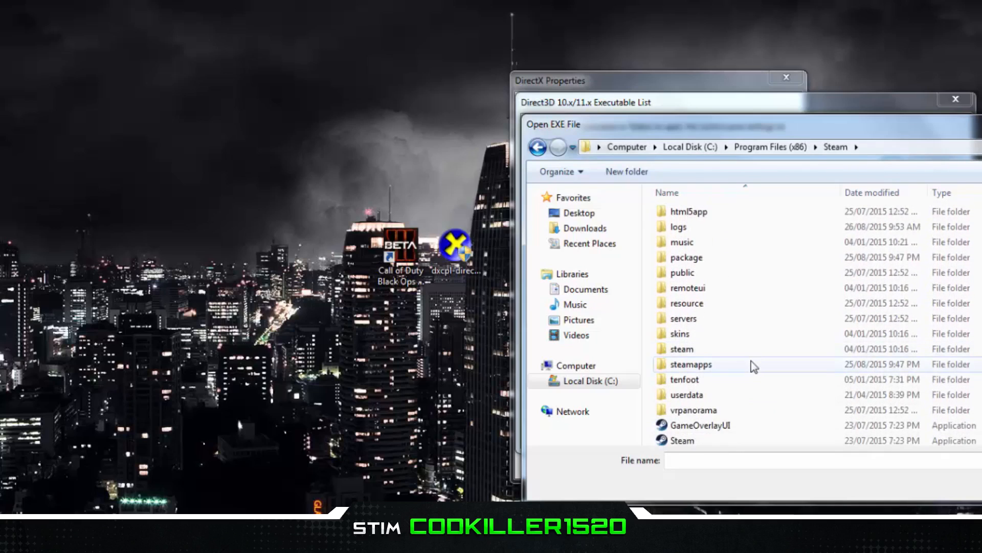
{"action": "double_click", "coordinate": [690, 364]}
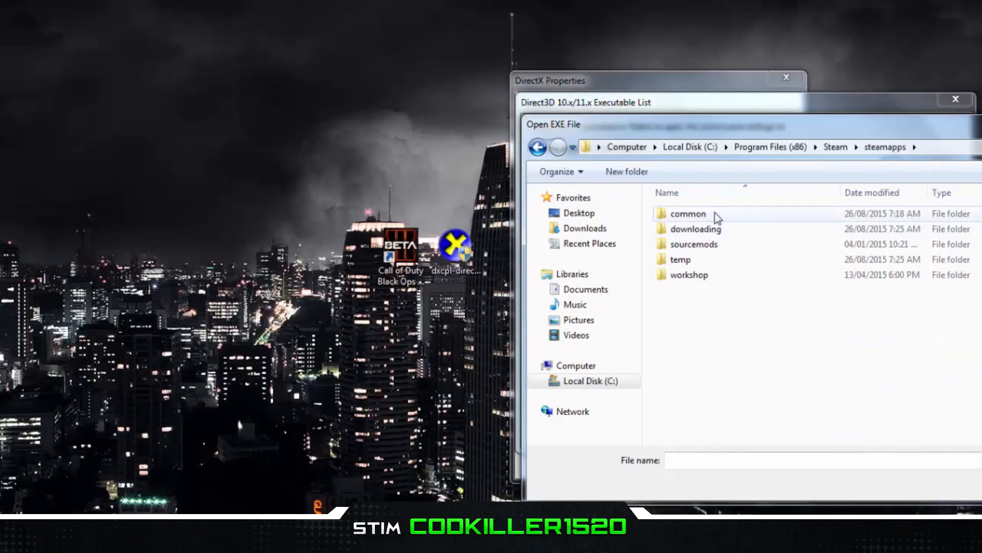
{"action": "double_click", "coordinate": [688, 213]}
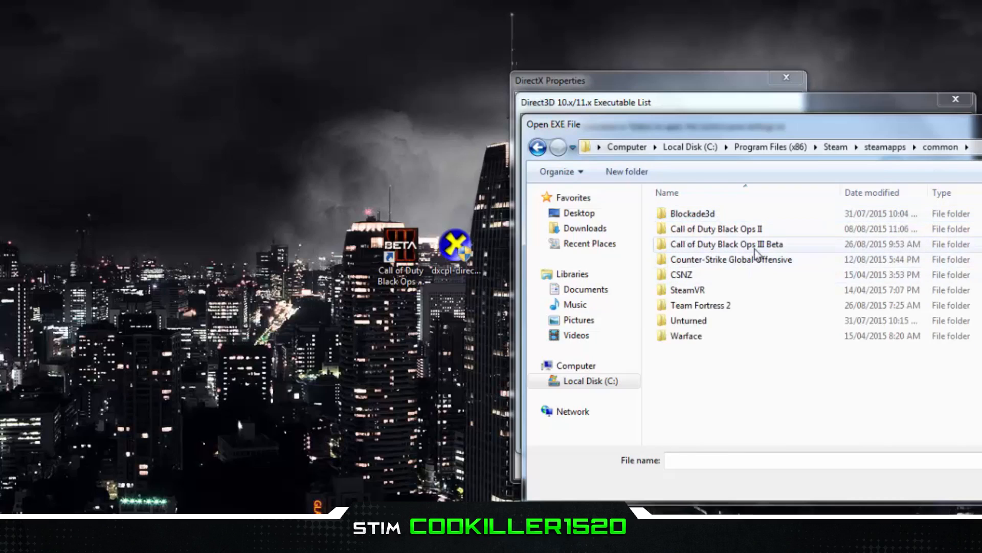
{"action": "double_click", "coordinate": [727, 243]}
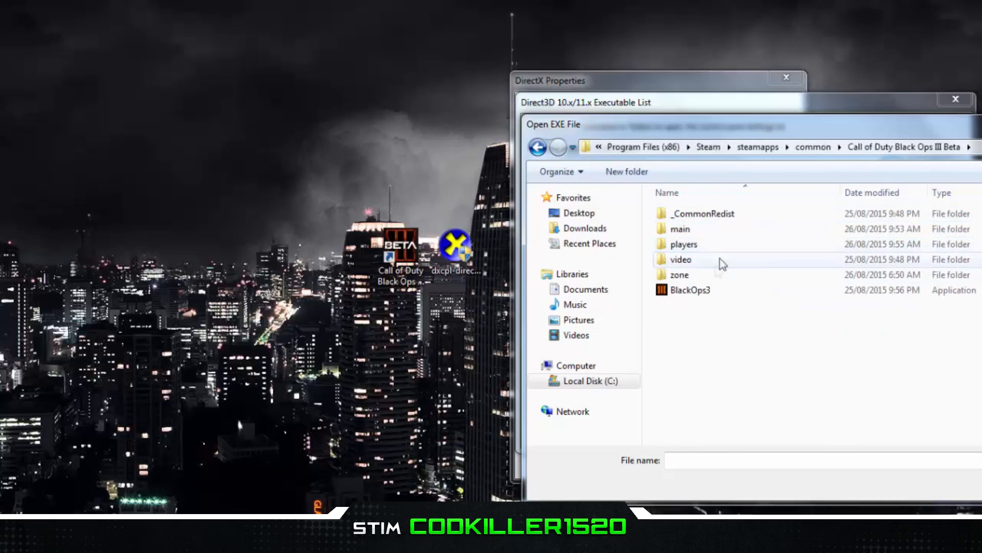
{"action": "left_click", "coordinate": [690, 290]}
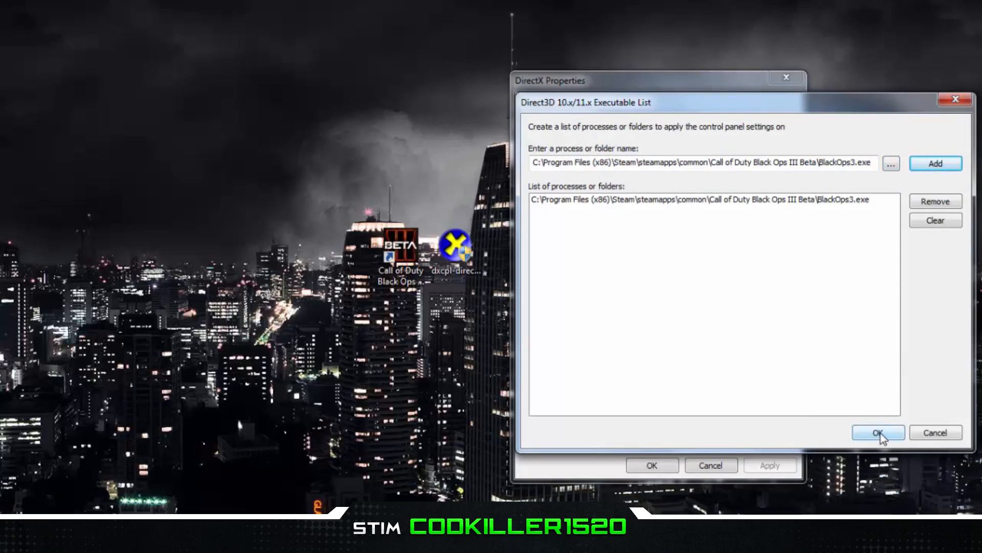
Confirm the executable list with the BlackOps3.exe path added and return to the main settings
{"action": "left_click", "coordinate": [878, 432]}
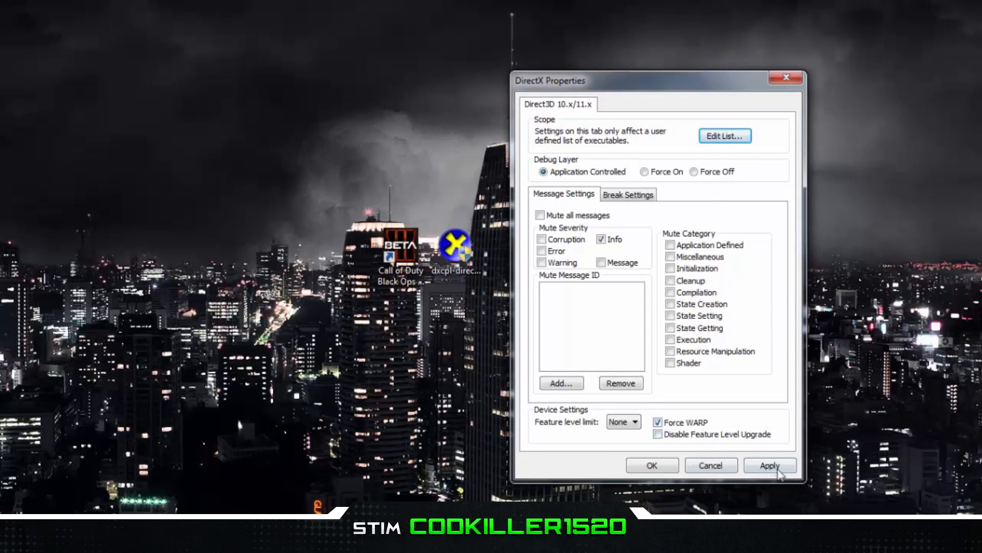
Apply the settings with Info muted and Force WARP enabled for BlackOps3.exe
{"action": "left_click", "coordinate": [770, 464]}
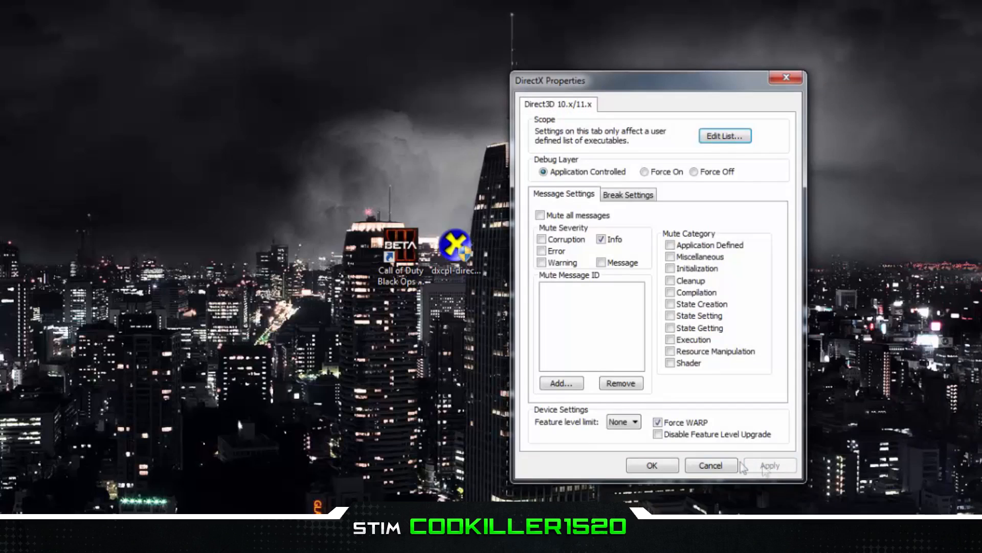